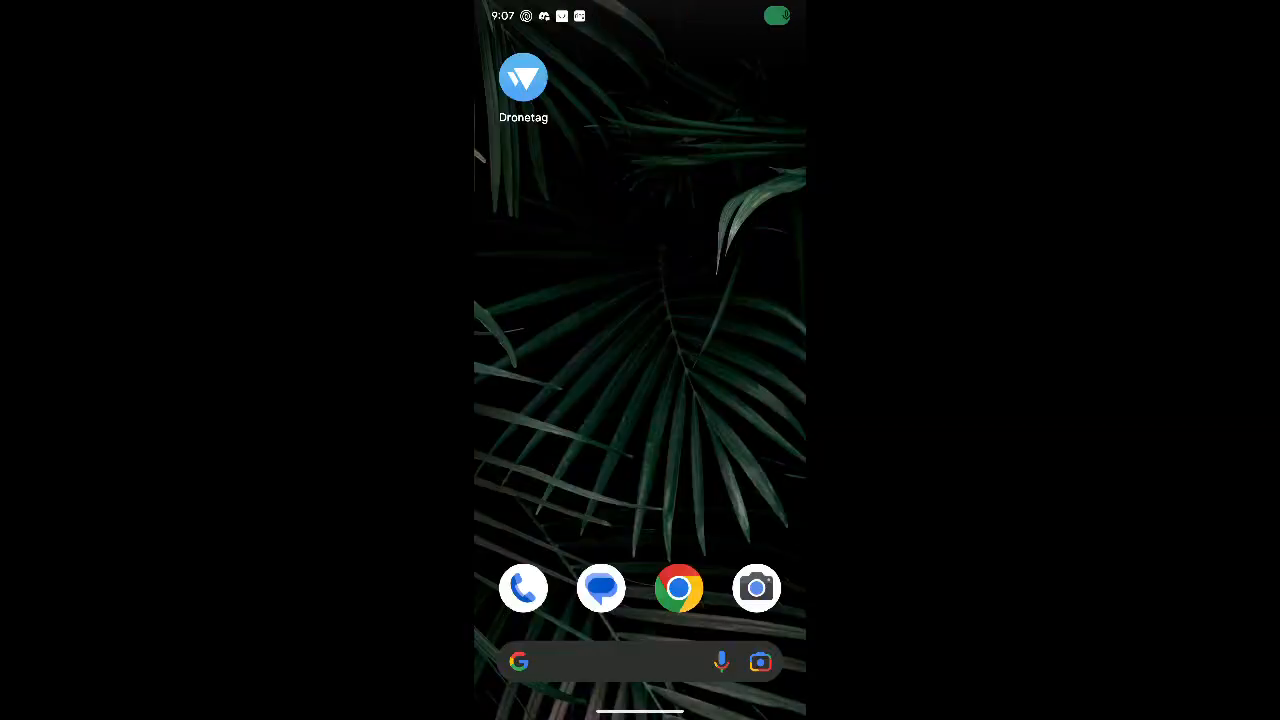
Launch Dronetag from the home screen and show the My Devices list
{"action": "left_click", "coordinate": [524, 76]}
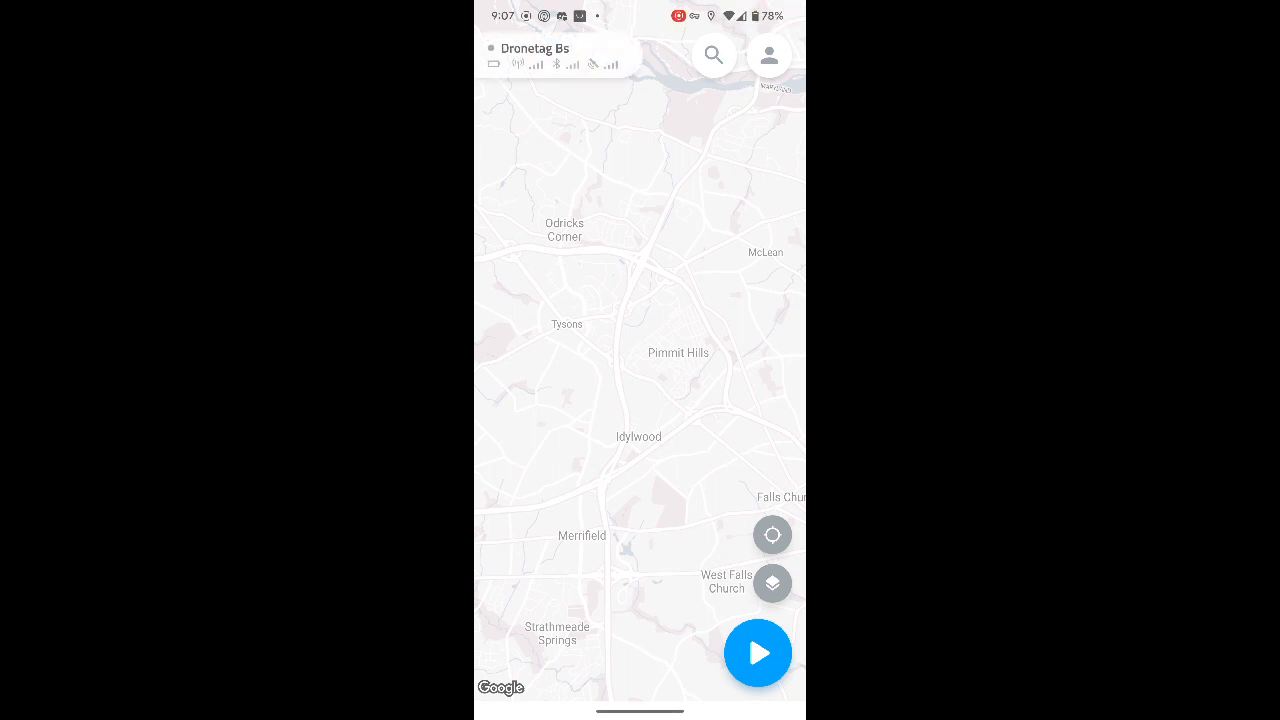
{"action": "left_click", "coordinate": [768, 56]}
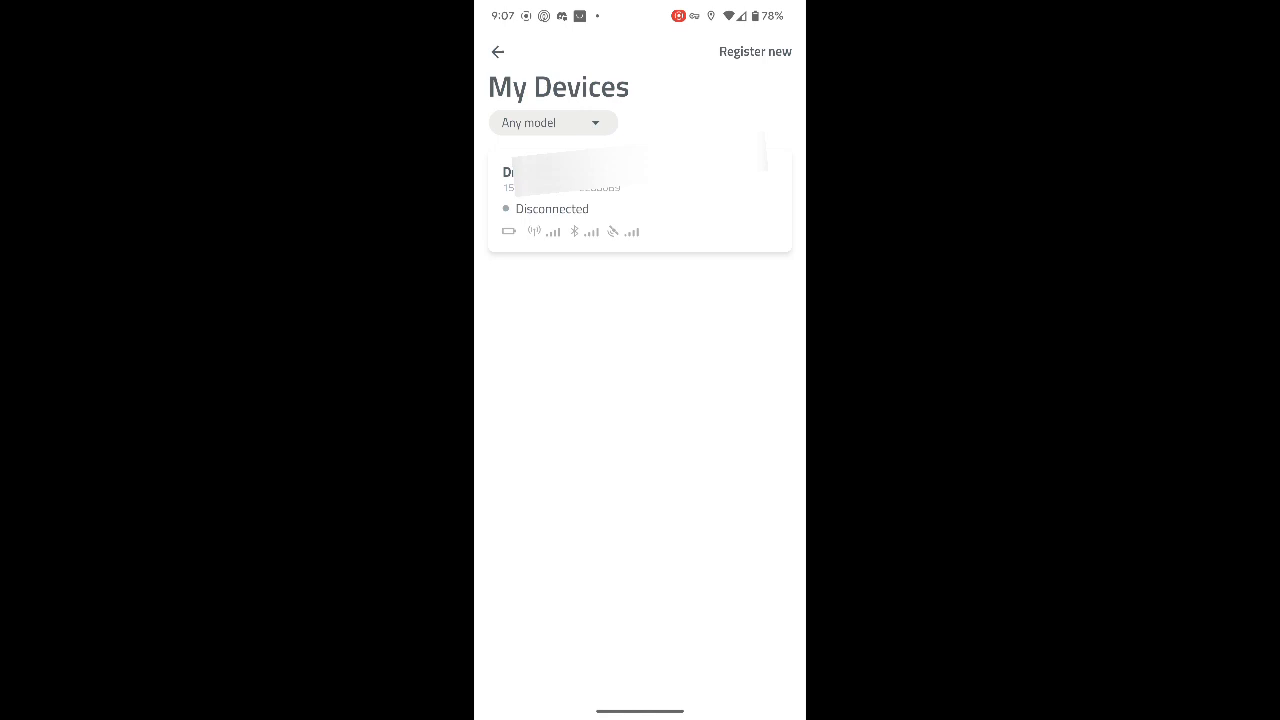
Register the detected nearby Dronetag Bs and confirm it onto the account
{"action": "left_click", "coordinate": [756, 52]}
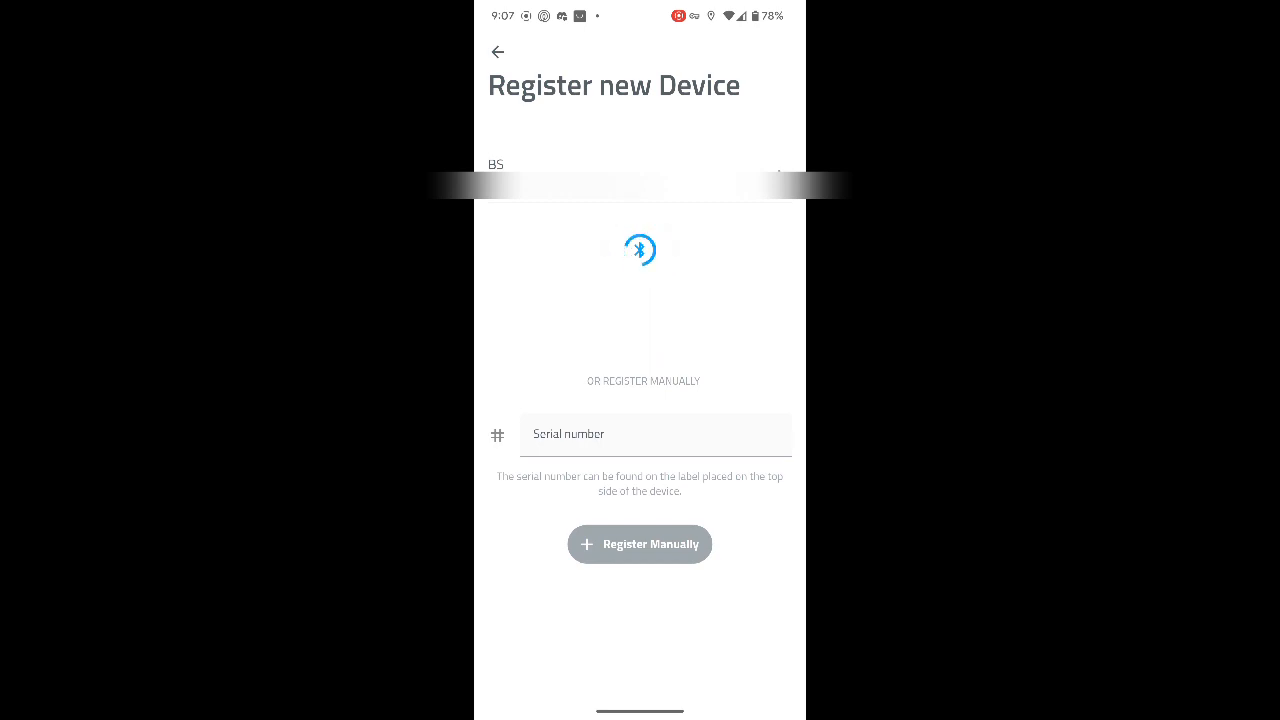
{"action": "left_click", "coordinate": [640, 544]}
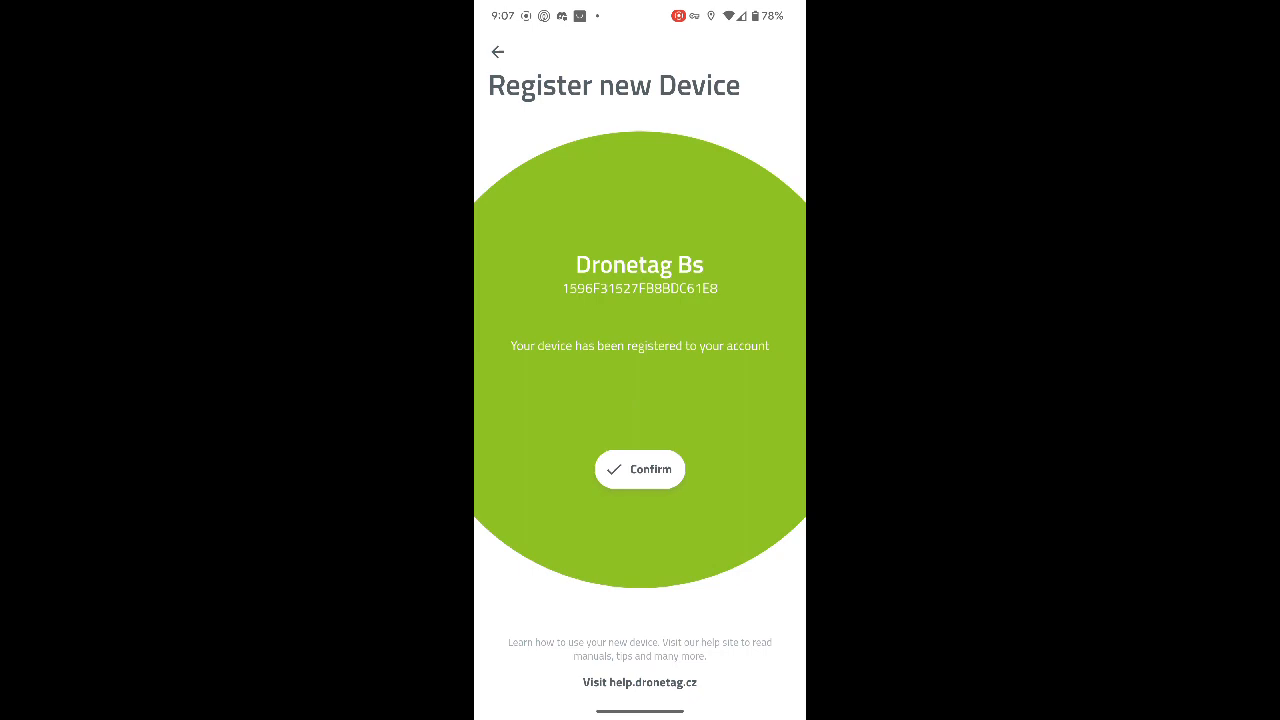
{"action": "left_click", "coordinate": [640, 468]}
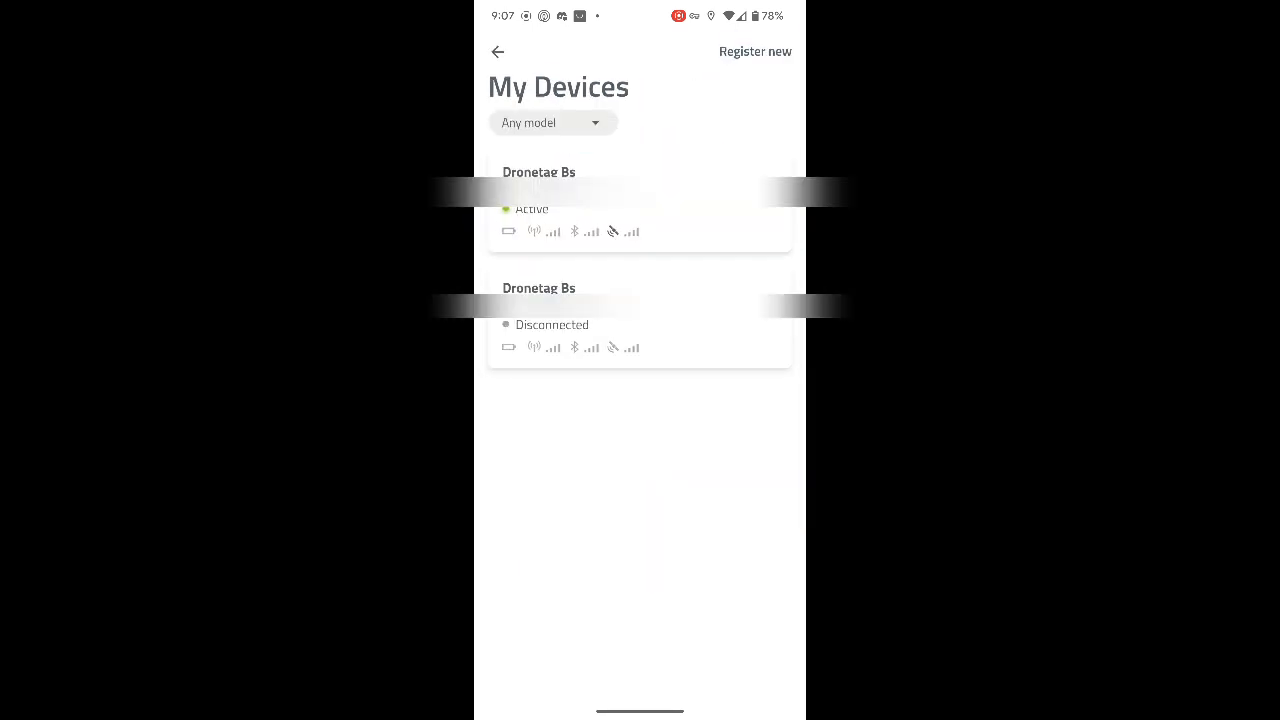
From the active Bs live view, confirm the FlyingSandal 1 flight plan
{"action": "left_click", "coordinate": [640, 220]}
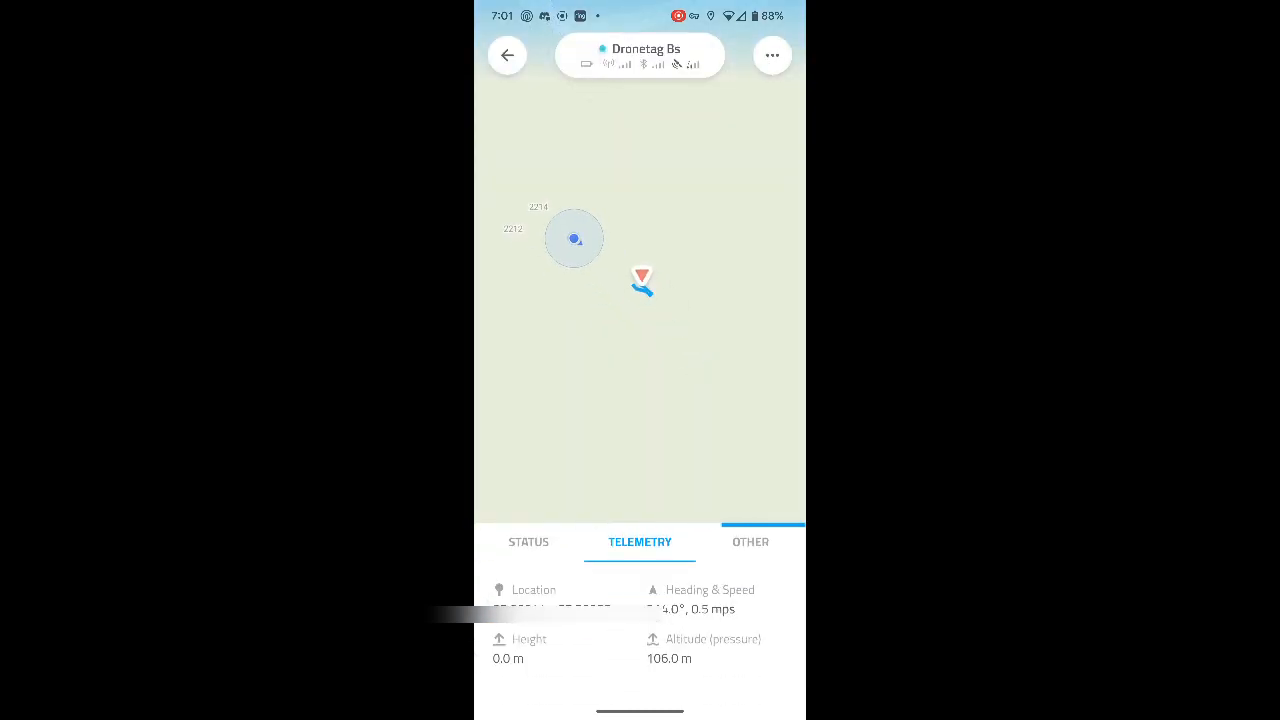
{"action": "left_click", "coordinate": [528, 540]}
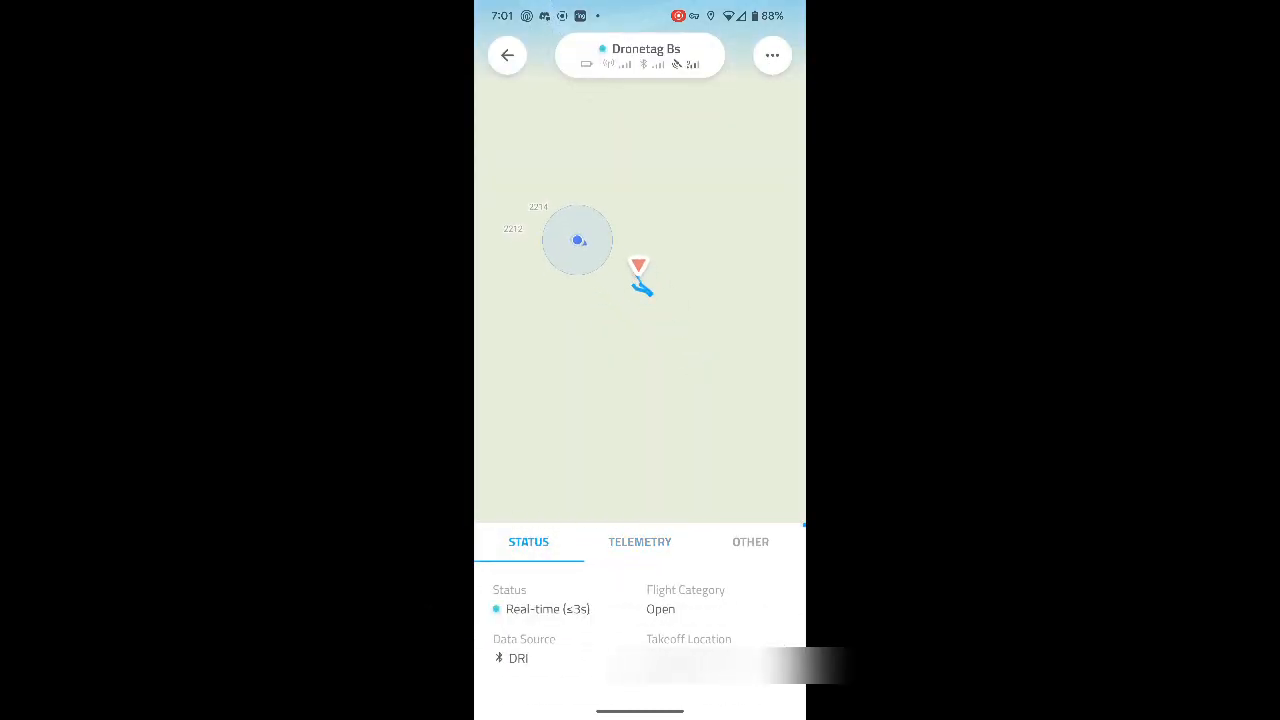
{"action": "left_click", "coordinate": [508, 56]}
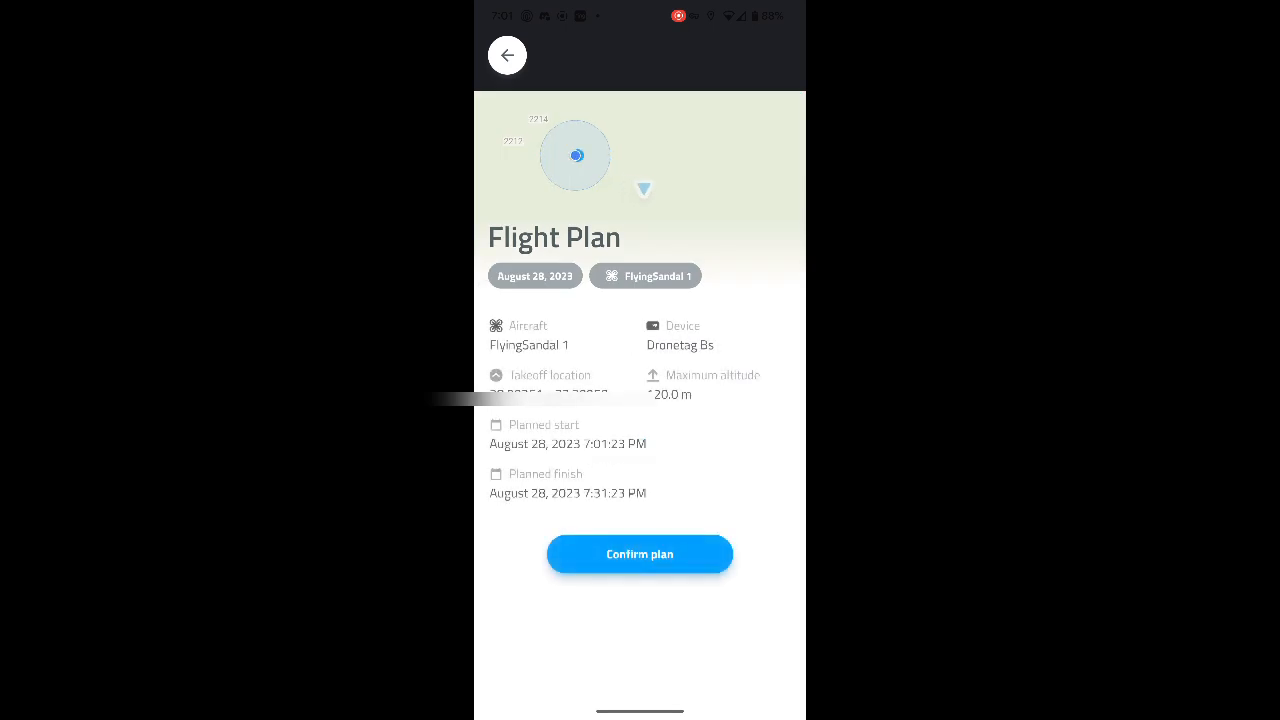
{"action": "left_click", "coordinate": [640, 554]}
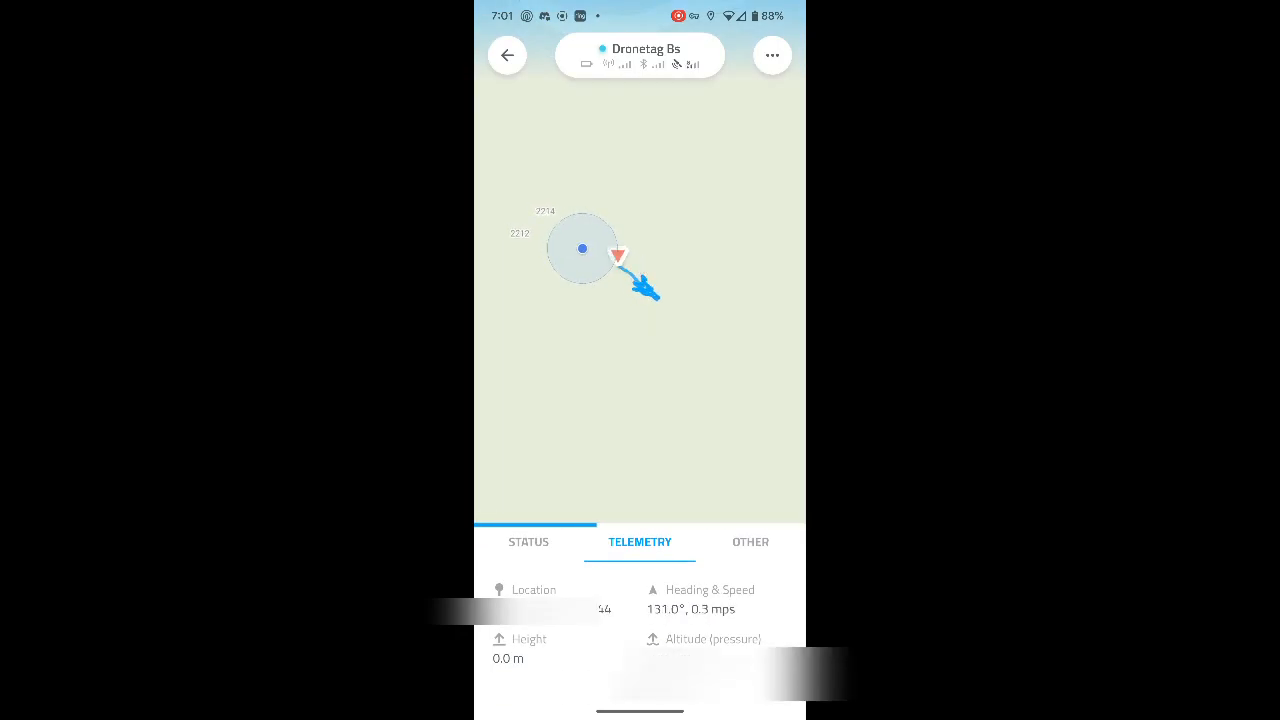
Cycle Status, Telemetry and Other accuracy details while the map records the walked track
{"action": "left_click", "coordinate": [528, 540]}
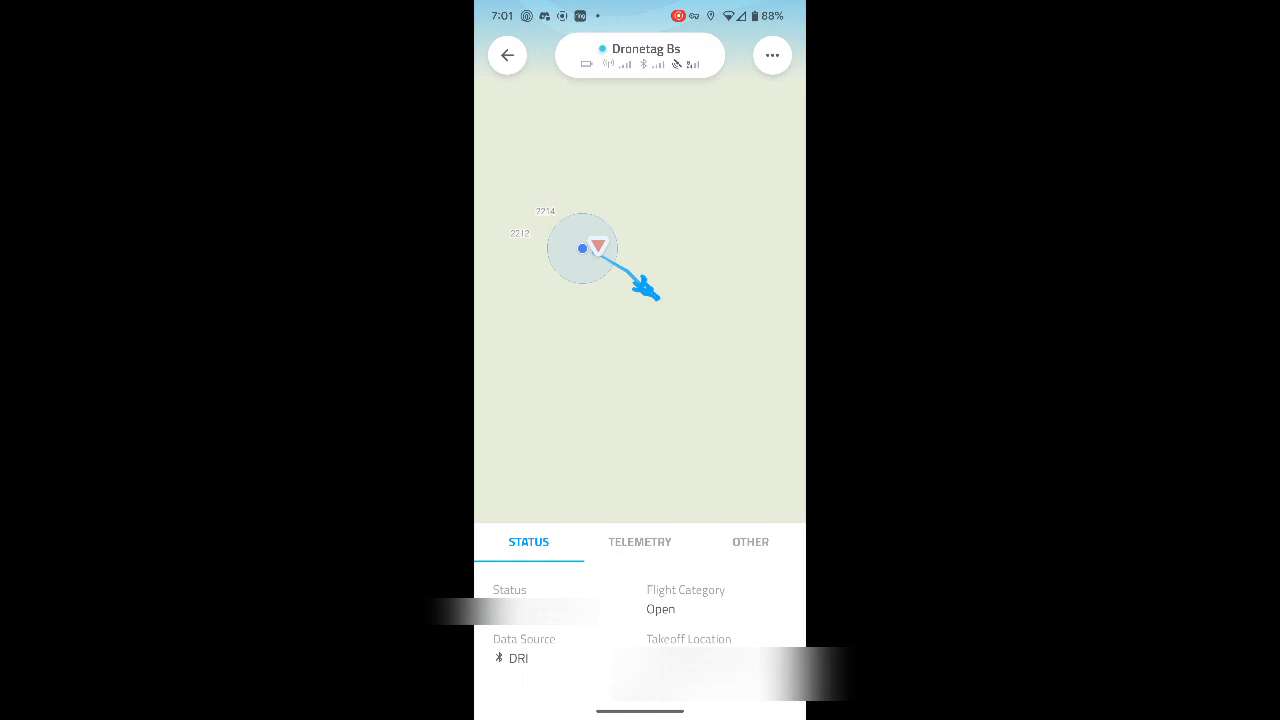
{"action": "left_click", "coordinate": [640, 540]}
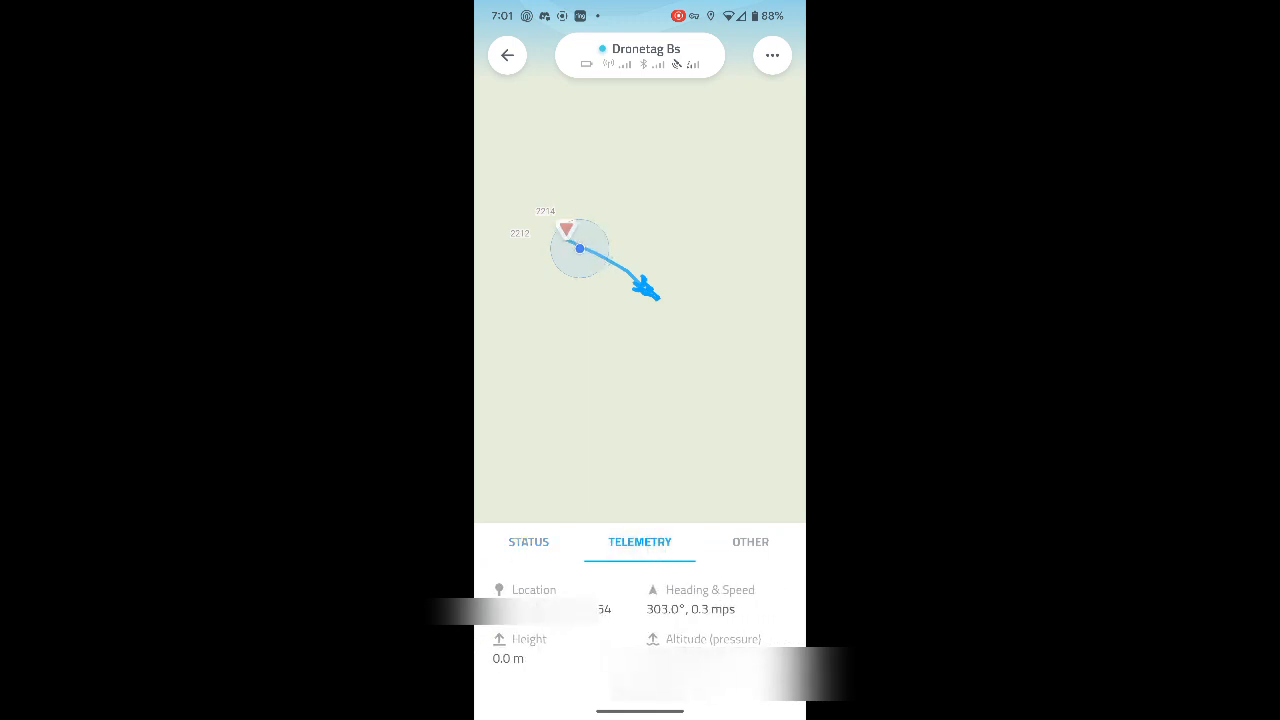
{"action": "left_click", "coordinate": [750, 540]}
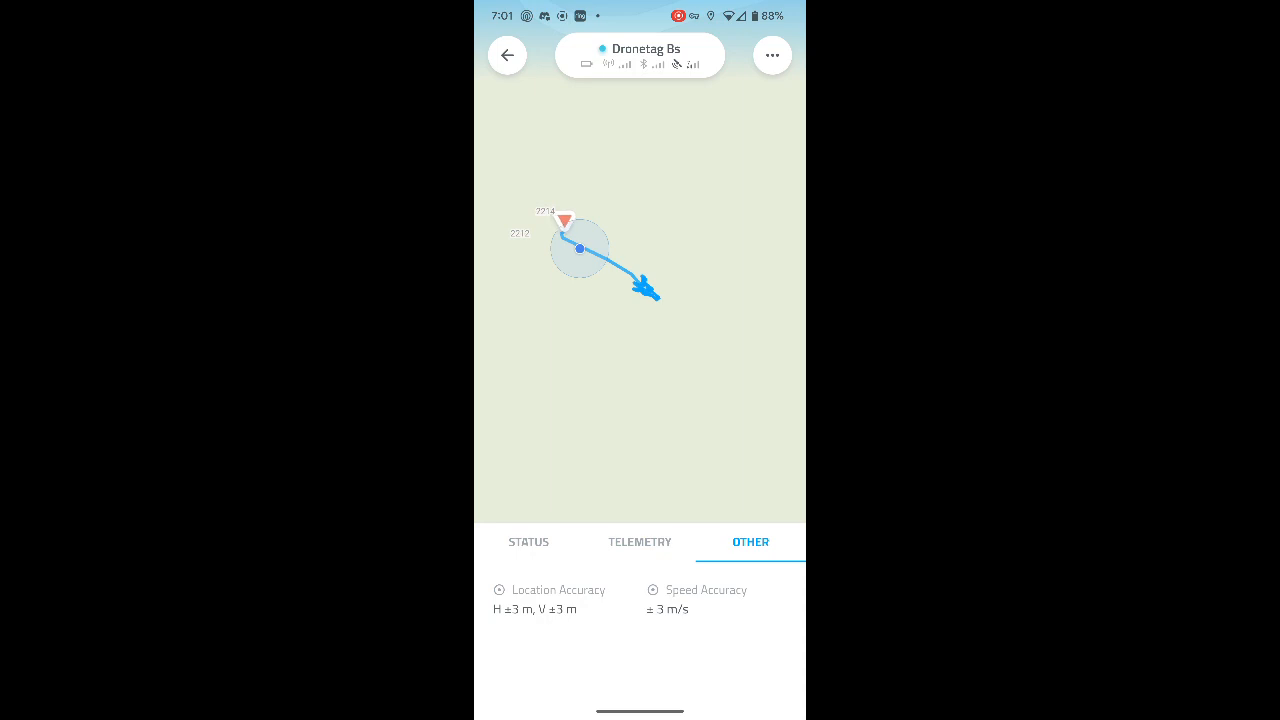
{"action": "left_click", "coordinate": [640, 540]}
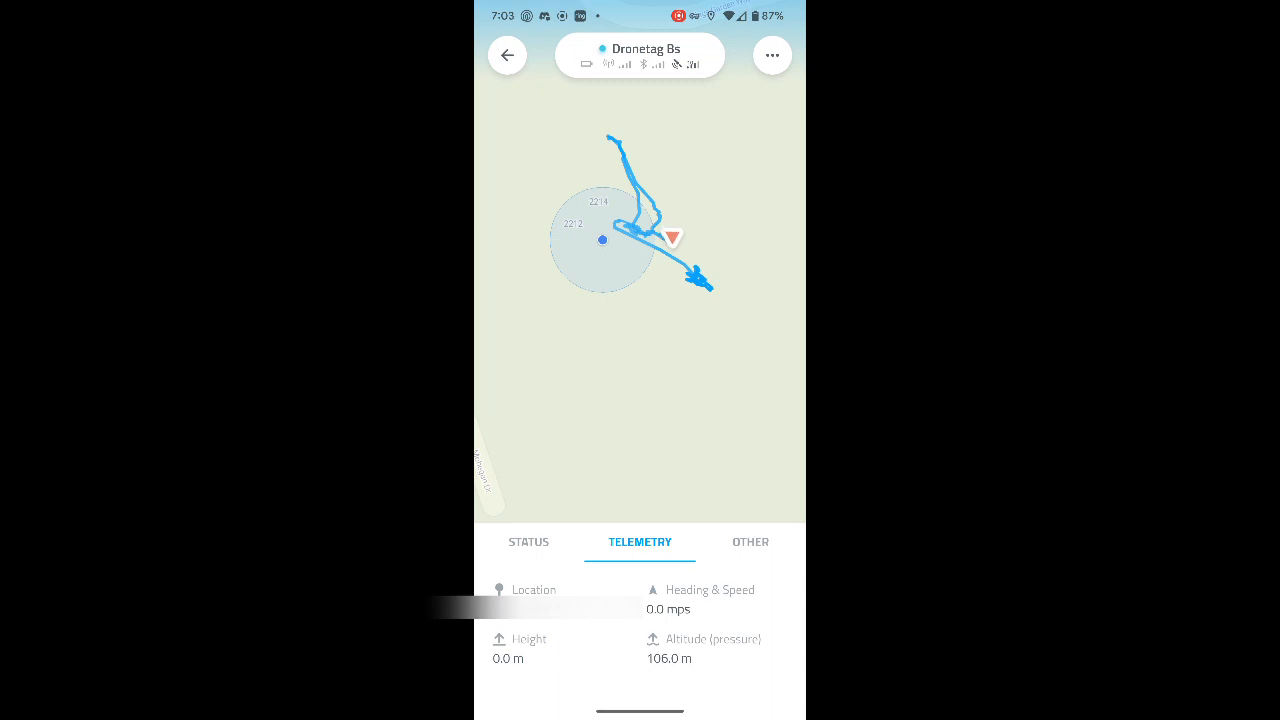
{"action": "left_click", "coordinate": [528, 540]}
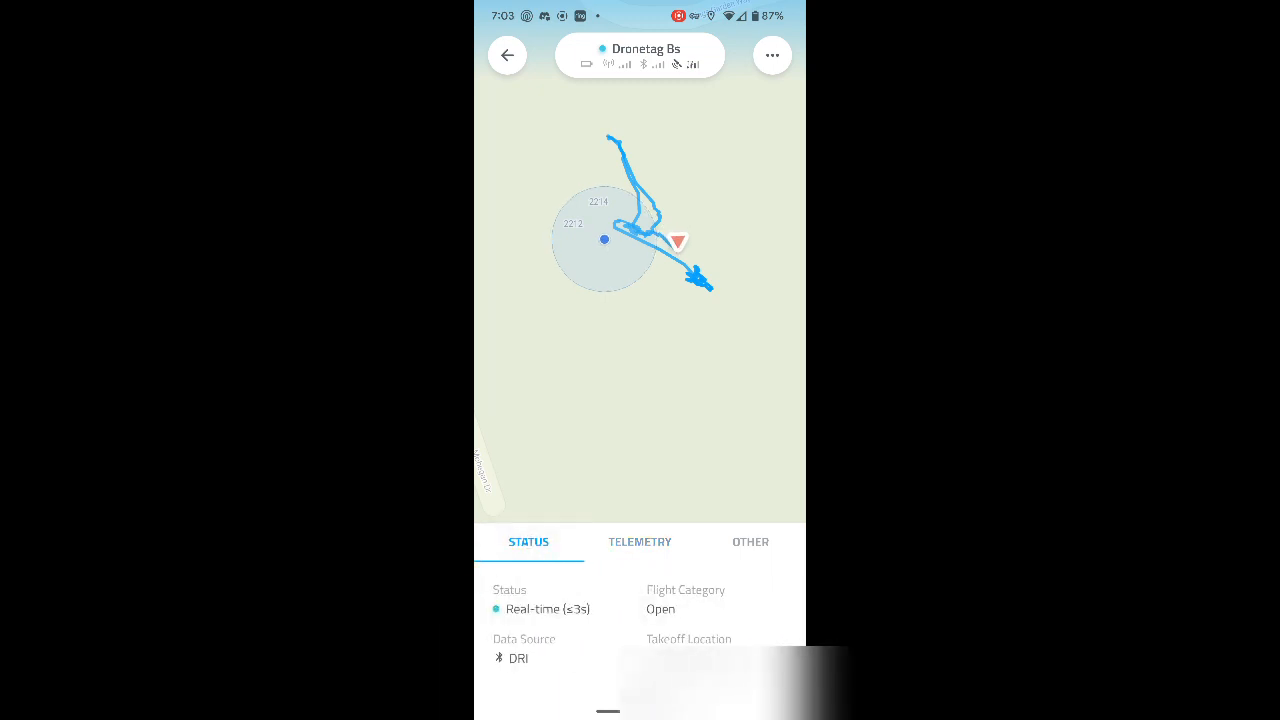